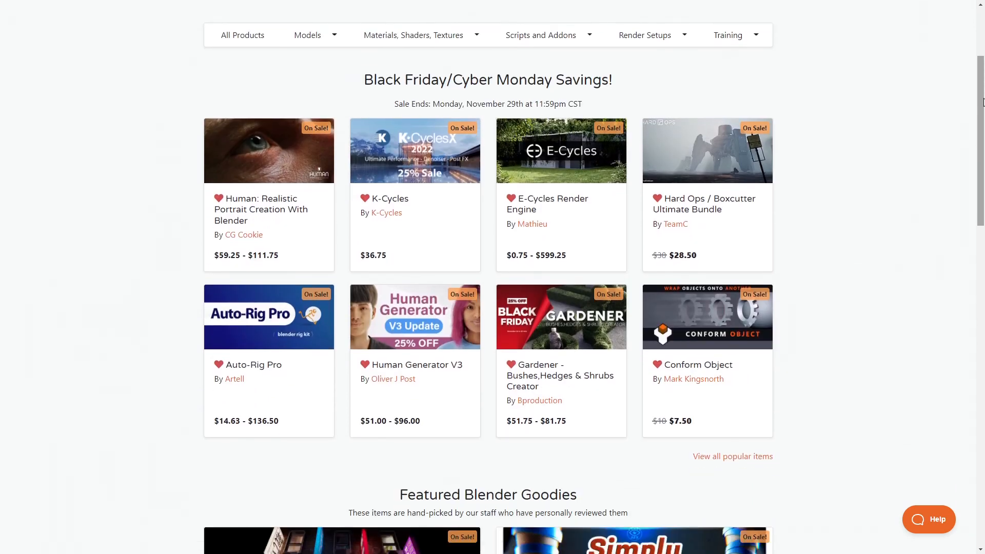
Scroll through the Extreme PBR Nexus product page's features on Blender Market.
{"action": "scroll", "scroll_direction": "down", "scroll_amount": 3}
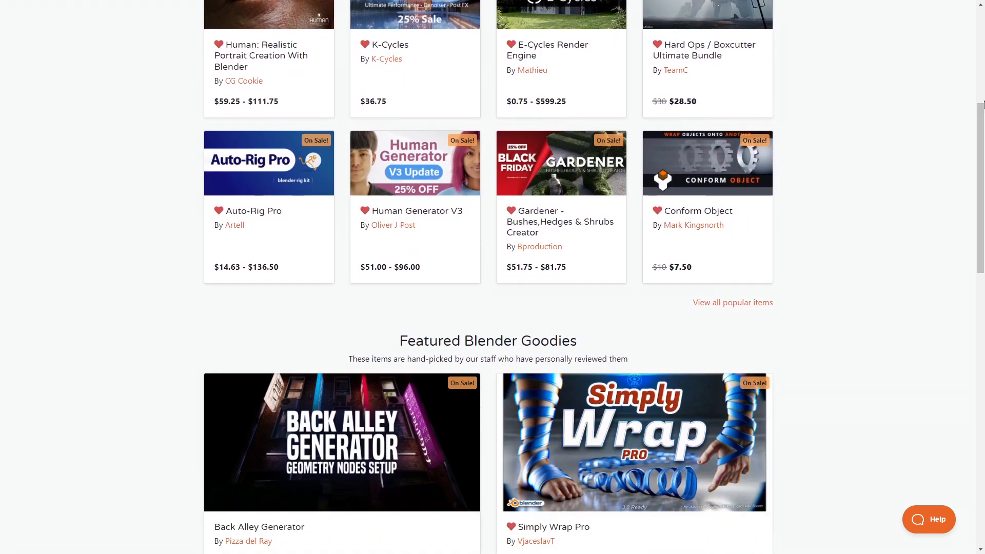
{"action": "scroll", "scroll_direction": "down", "scroll_amount": 3}
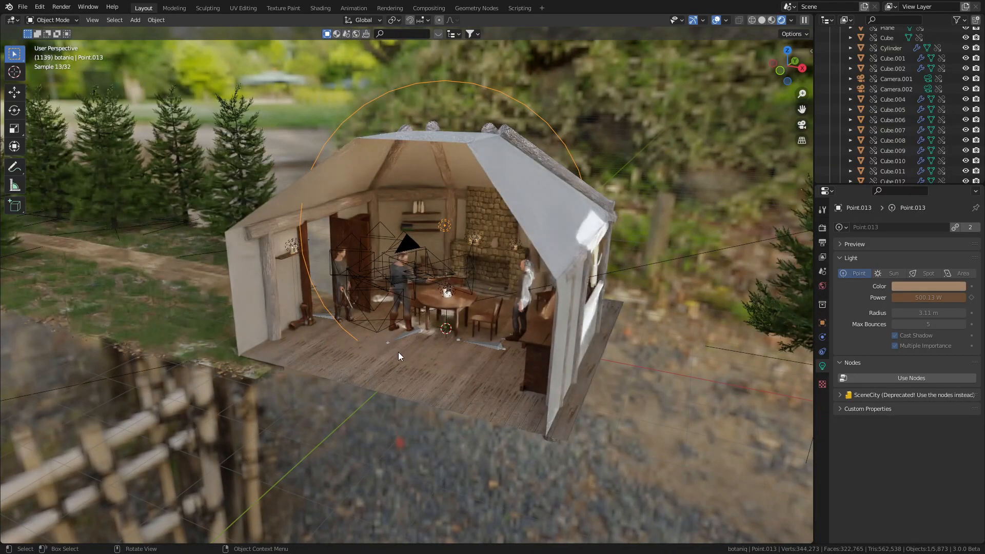
{"action": "left_click", "coordinate": [807, 377]}
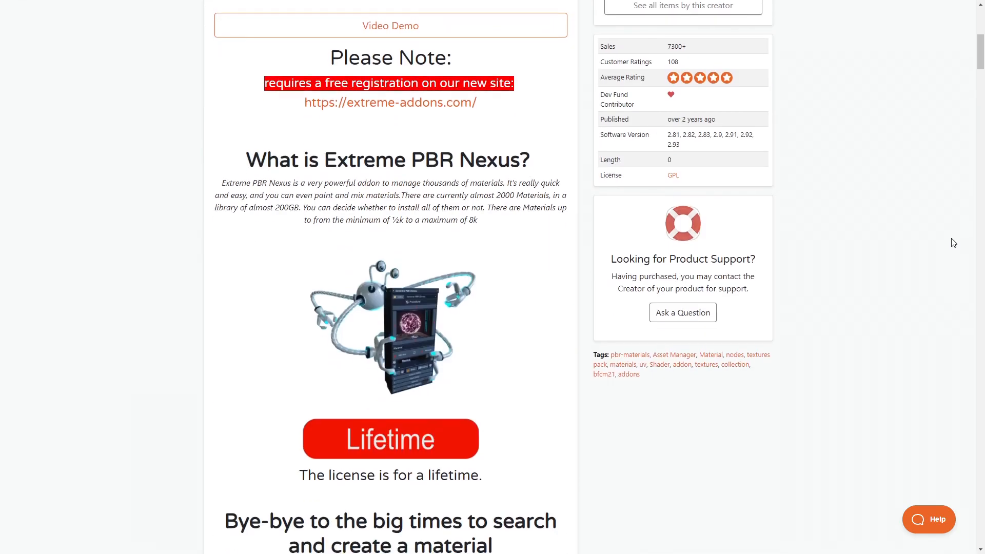
{"action": "scroll", "scroll_direction": "down", "scroll_amount": 3}
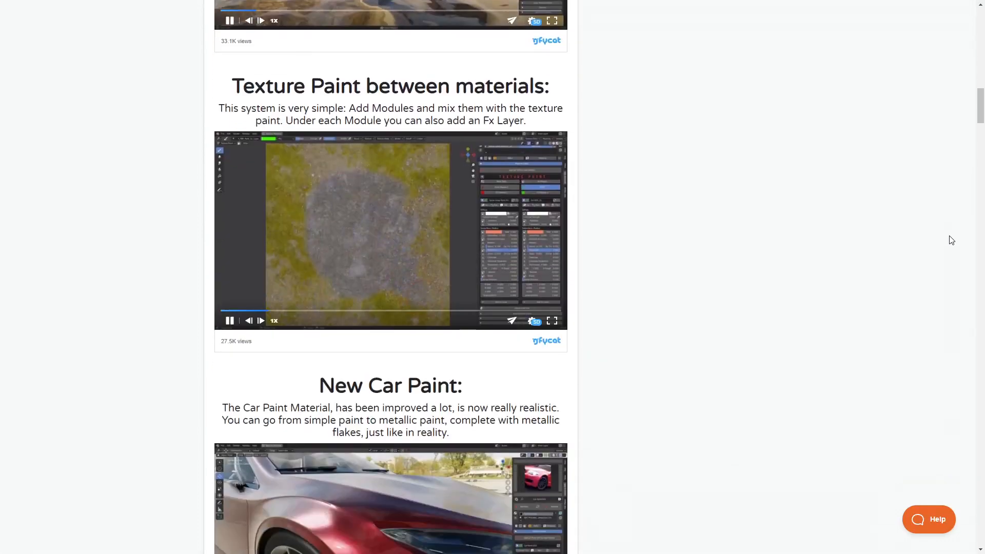
{"action": "scroll", "scroll_direction": "down", "scroll_amount": 3}
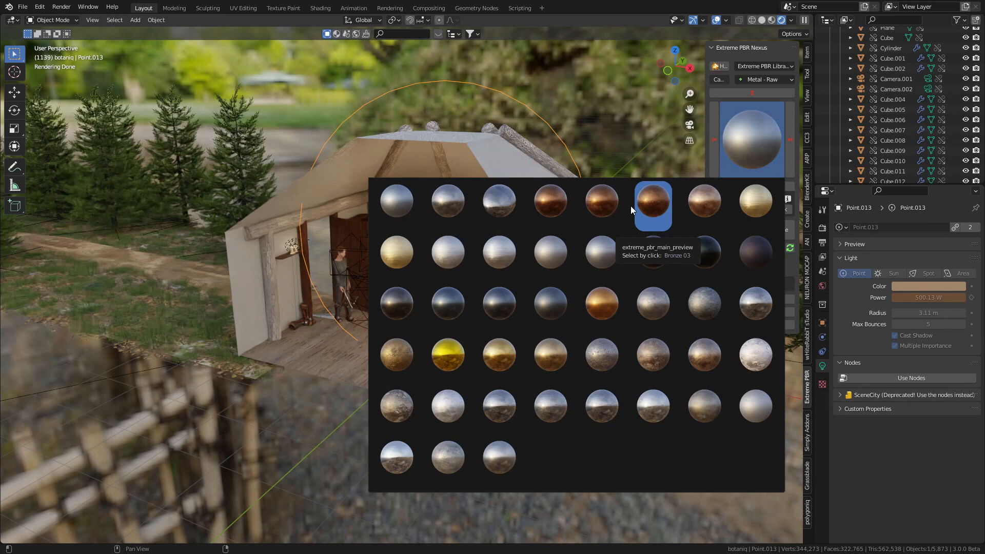
Browse Extreme PBR Nexus material categories, then read through the botaniq product page.
{"action": "left_click", "coordinate": [764, 80]}
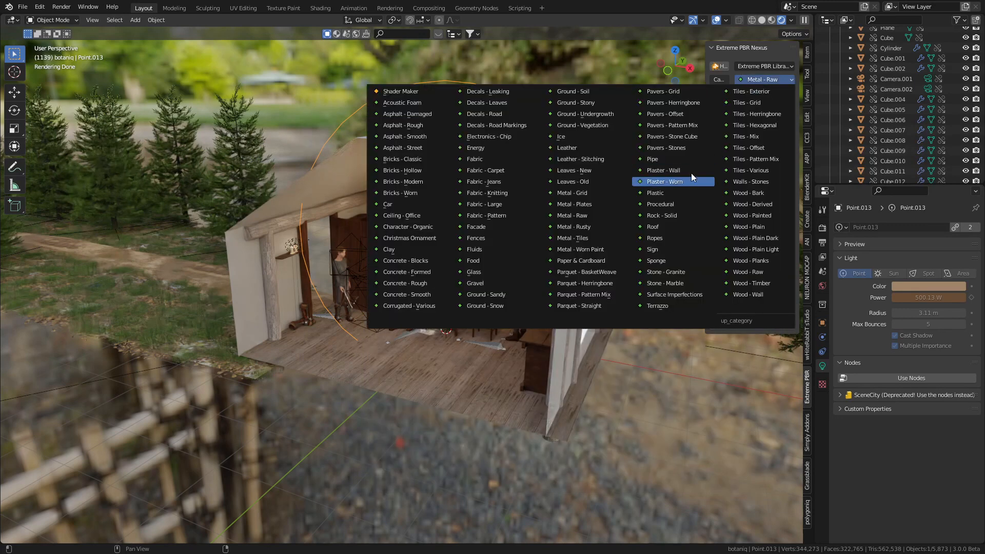
{"action": "left_click", "coordinate": [665, 181]}
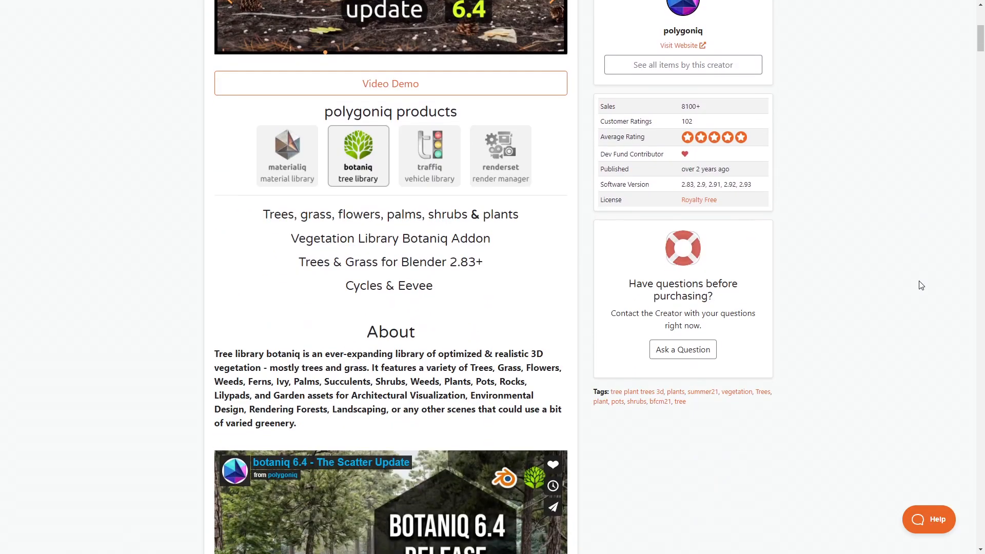
{"action": "scroll", "scroll_direction": "down", "scroll_amount": 3}
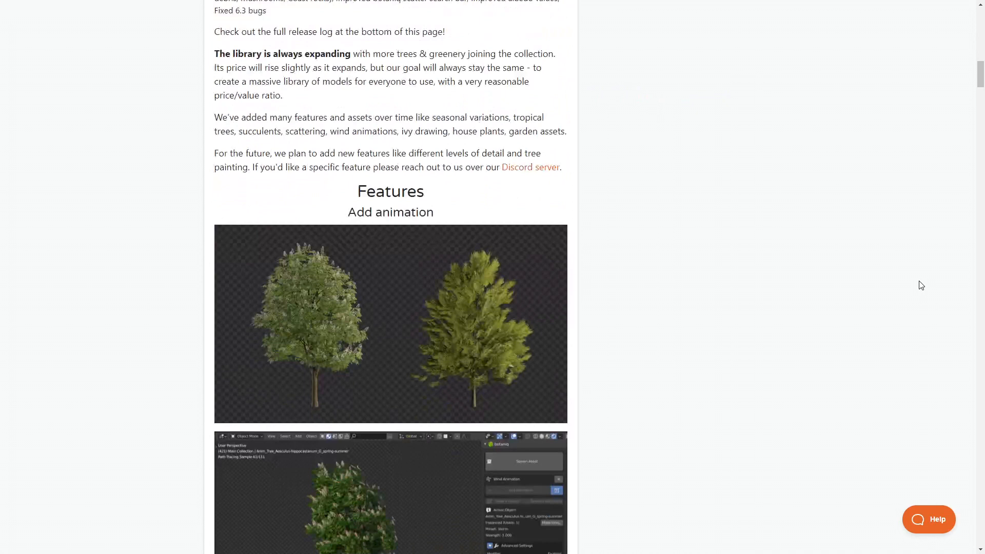
{"action": "scroll", "scroll_direction": "down", "scroll_amount": 3}
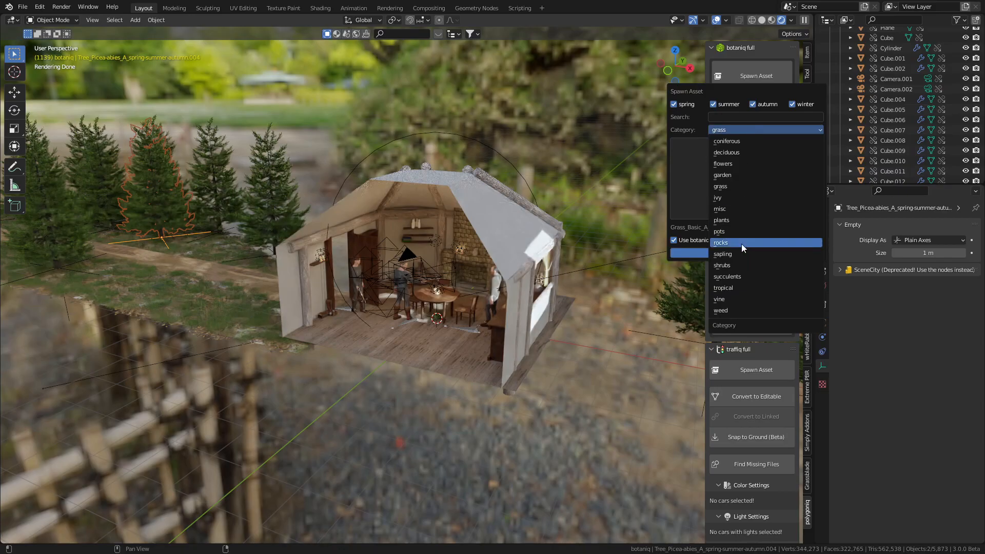
Choose a vegetation category from botaniq's Spawn Asset Category dropdown.
{"action": "left_click", "coordinate": [722, 241]}
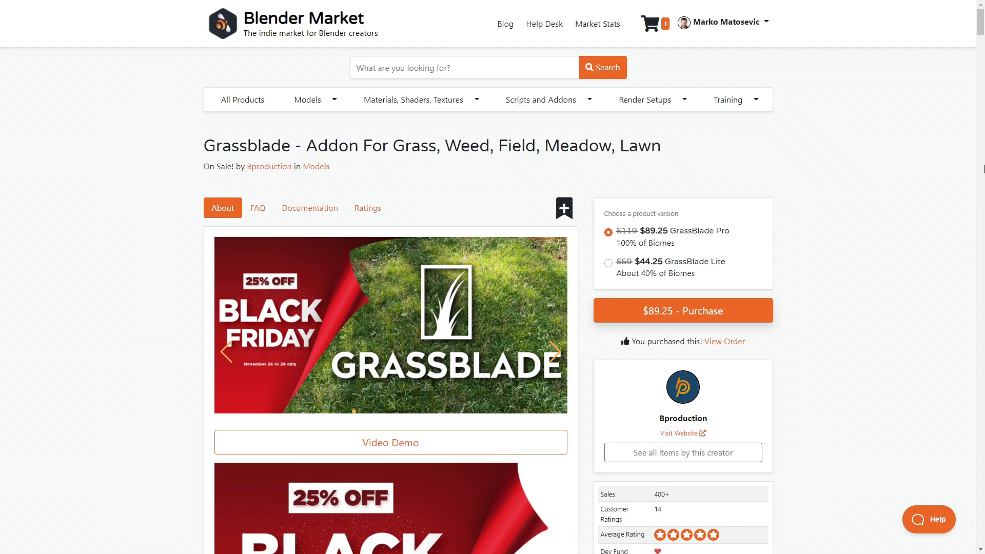
Scroll through the Grassblade product page, then the Scatter 5 pre-sale page.
{"action": "scroll", "scroll_direction": "down", "scroll_amount": 3}
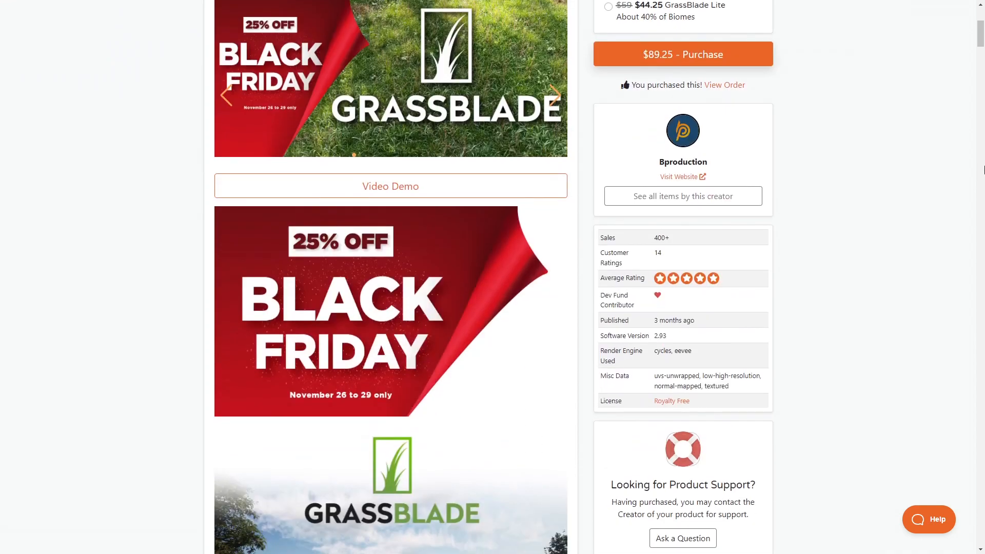
{"action": "scroll", "scroll_direction": "down", "scroll_amount": 3}
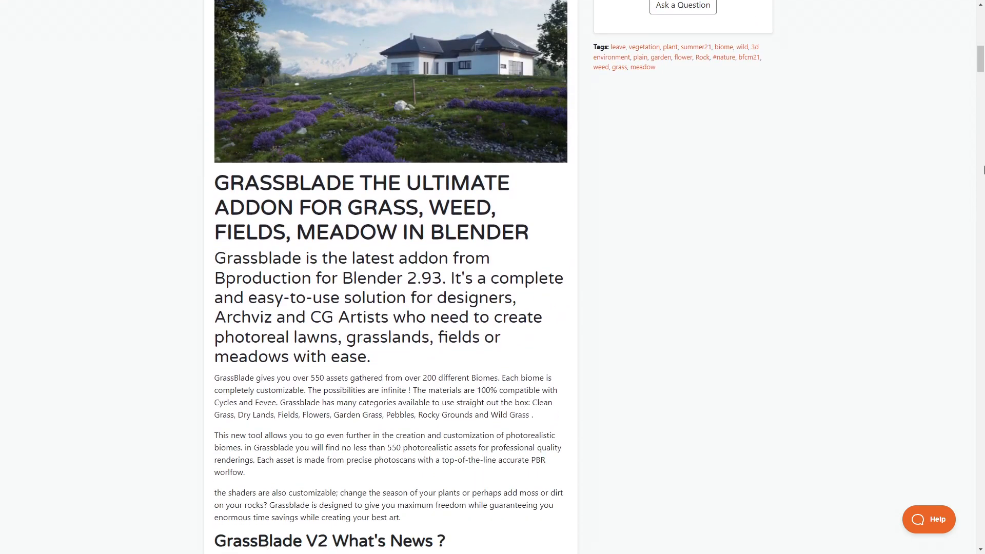
{"action": "scroll", "scroll_direction": "down", "scroll_amount": 3}
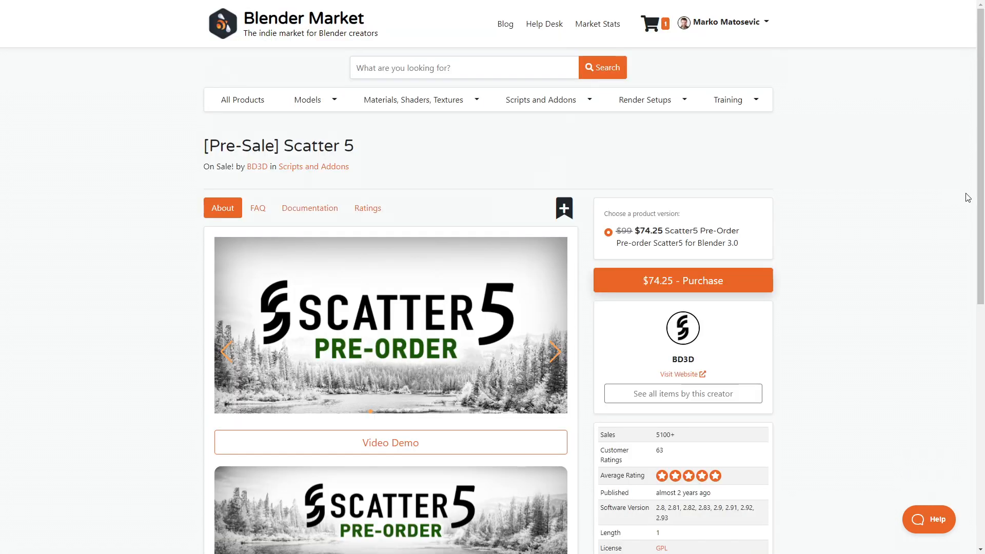
{"action": "scroll", "scroll_direction": "down", "scroll_amount": 3}
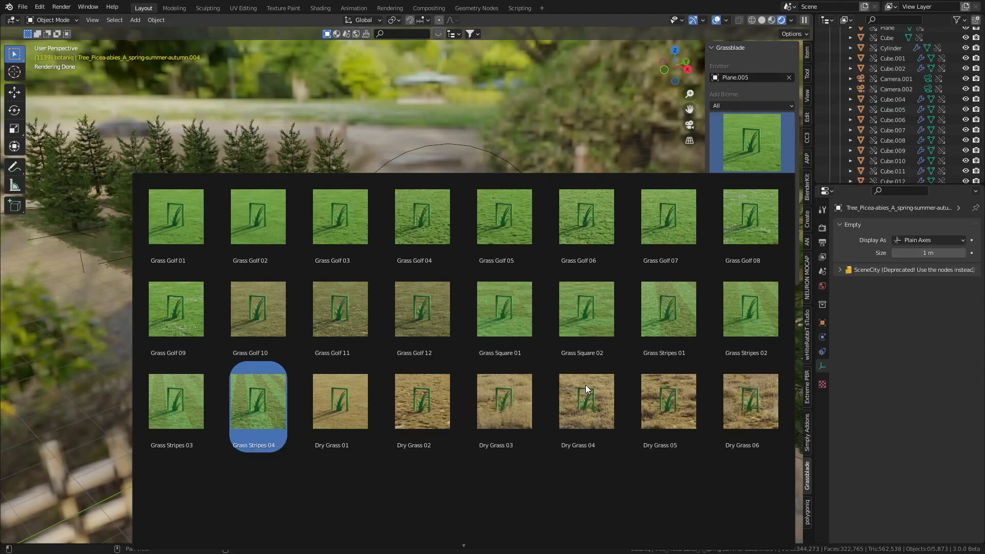
Scroll the Grassblade biome gallery and dismiss it, keeping Grass Golf 01.
{"action": "scroll", "scroll_direction": "down", "scroll_amount": 3}
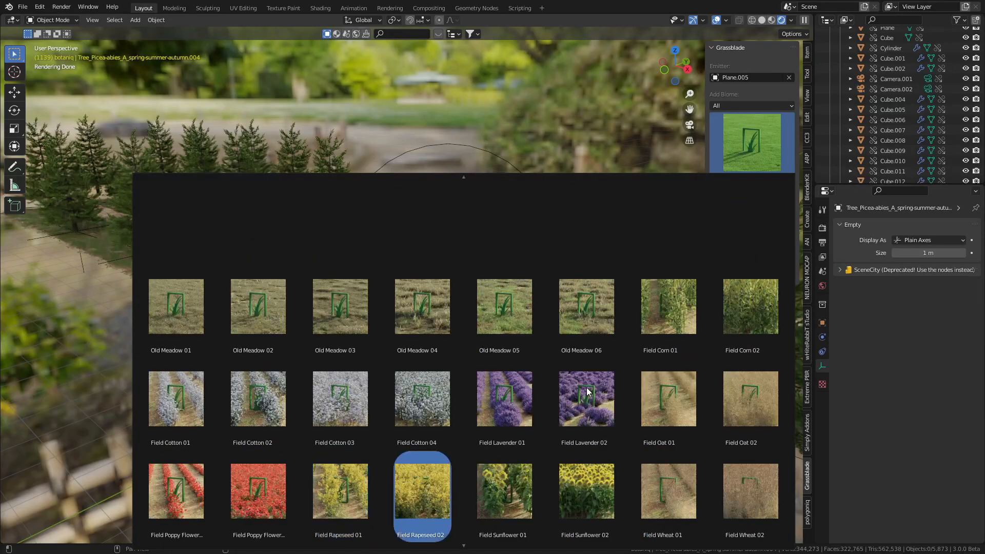
{"action": "left_click", "coordinate": [668, 490]}
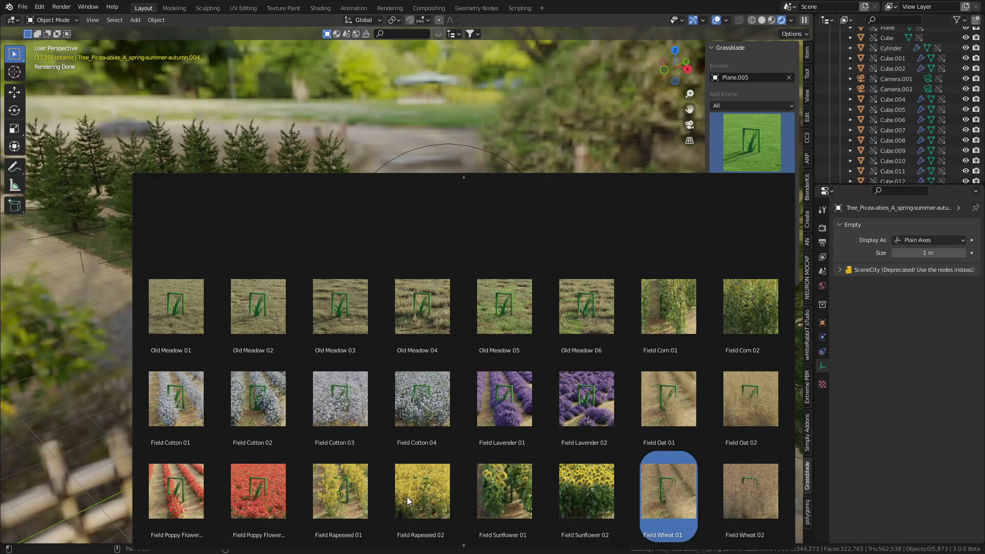
{"action": "scroll", "scroll_direction": "down", "scroll_amount": 3}
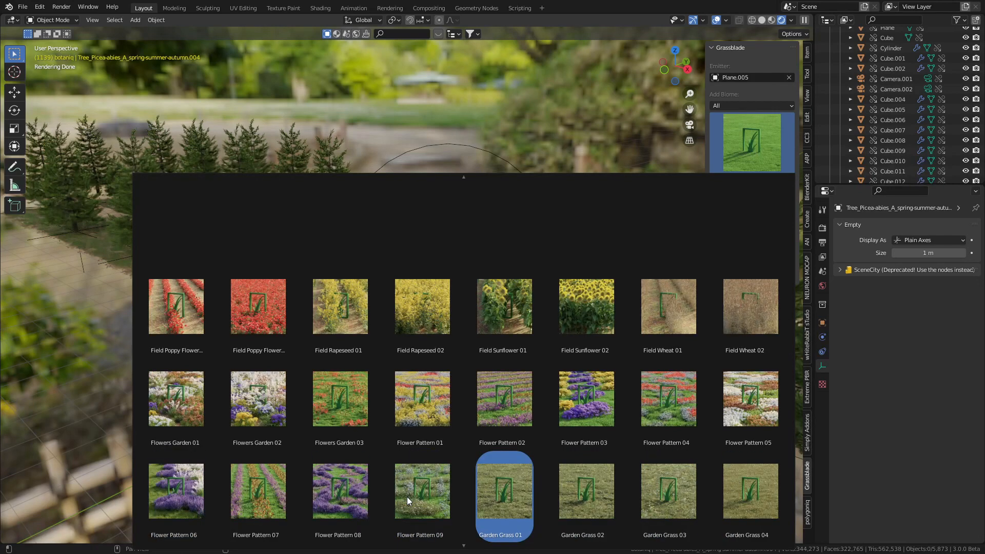
{"action": "left_click", "coordinate": [503, 490]}
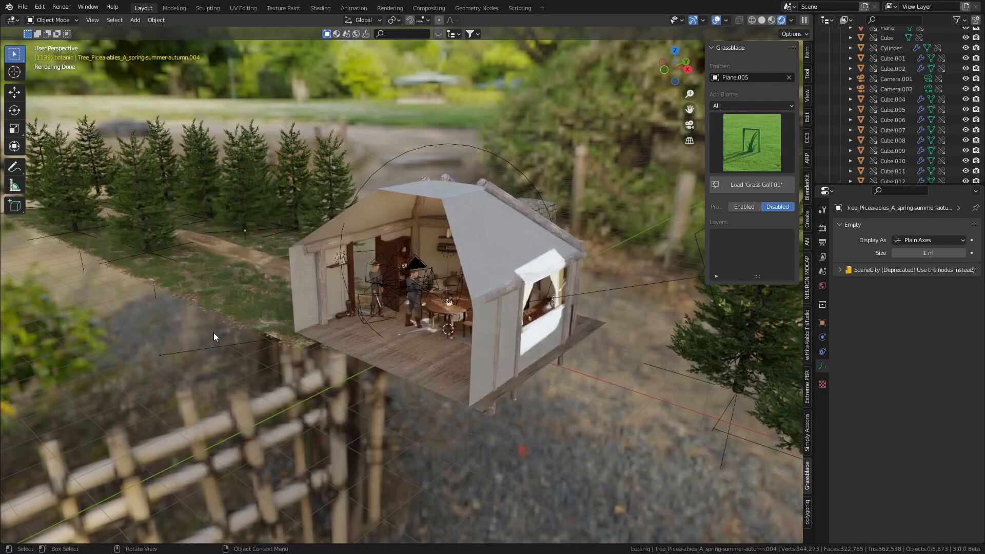
{"action": "mouse_move", "coordinate": [221, 323]}
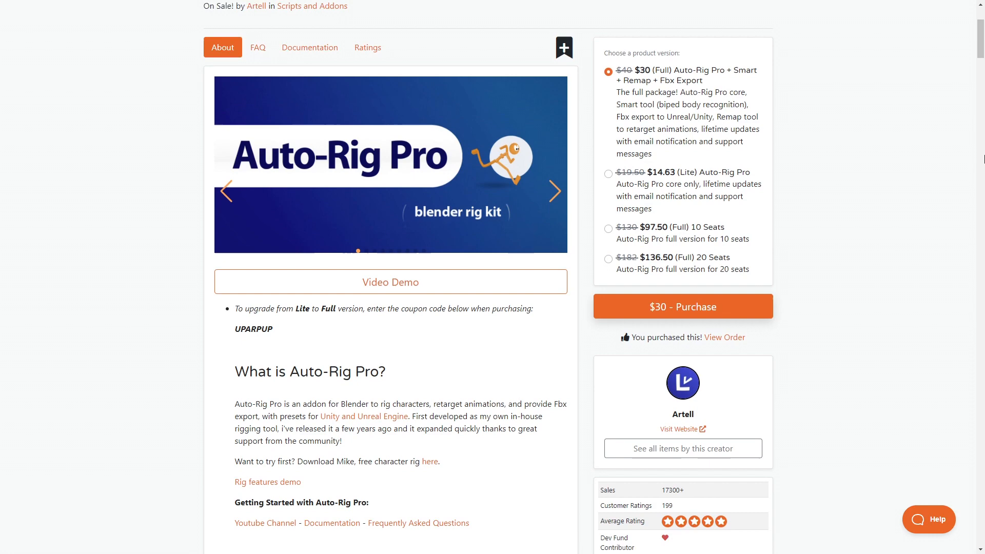
{"action": "scroll", "scroll_direction": "down", "scroll_amount": 3}
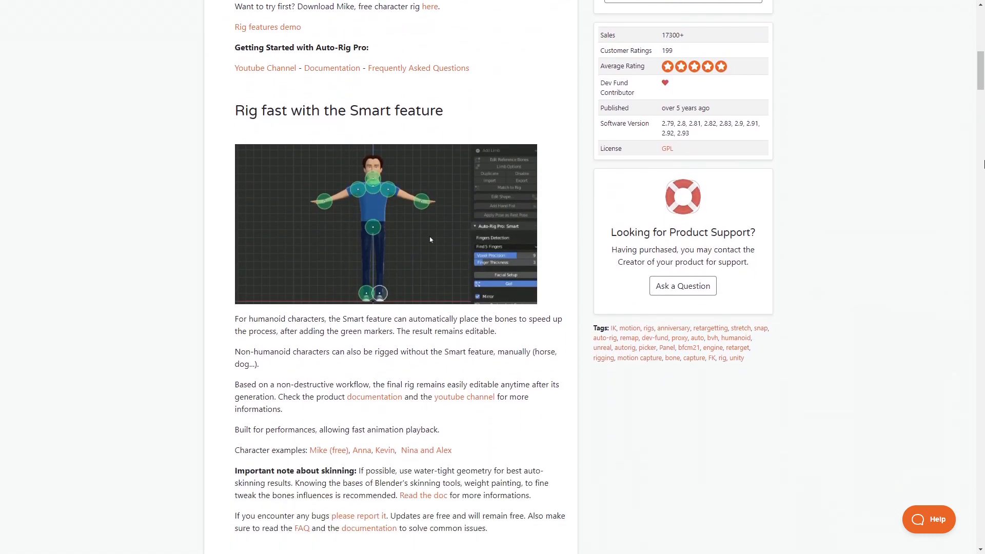
{"action": "scroll", "scroll_direction": "down", "scroll_amount": 3}
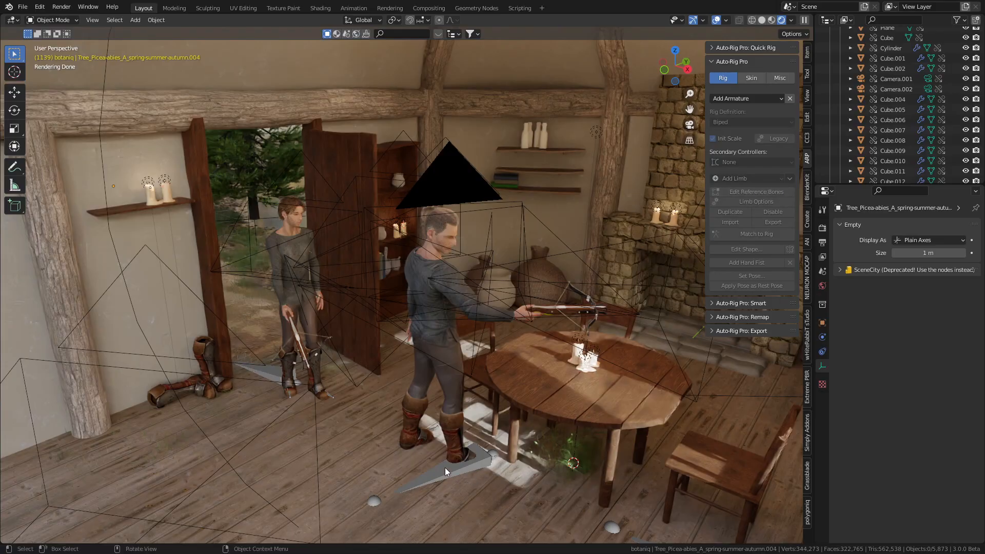
Select the robber armature, import a bone preset and run Quick Rig with Make Rig options.
{"action": "left_click", "coordinate": [446, 471]}
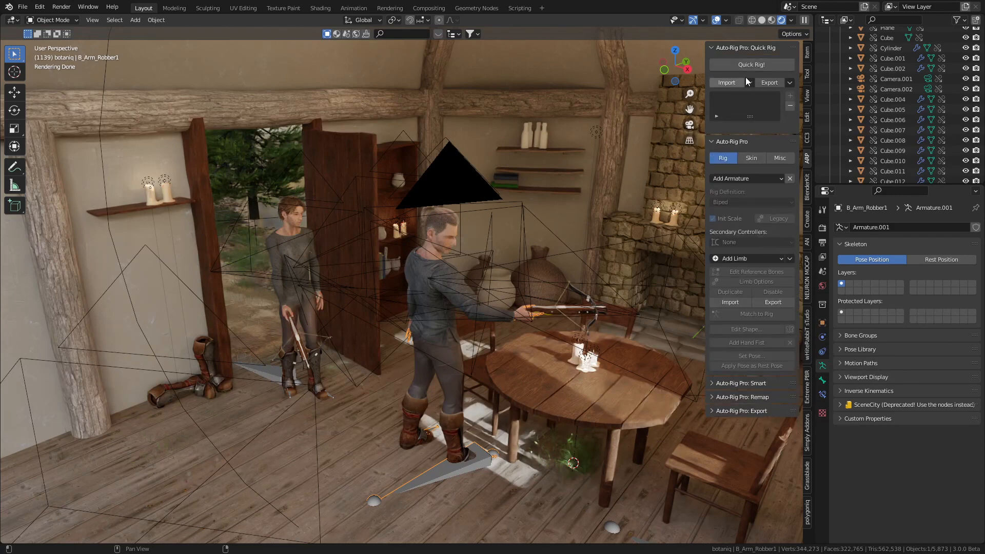
{"action": "left_click", "coordinate": [726, 82]}
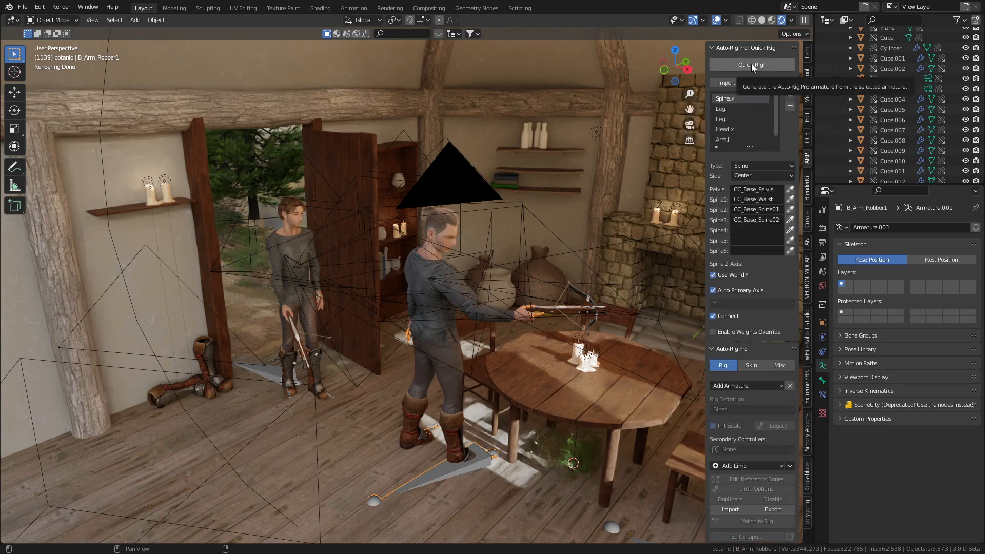
{"action": "left_click", "coordinate": [751, 65]}
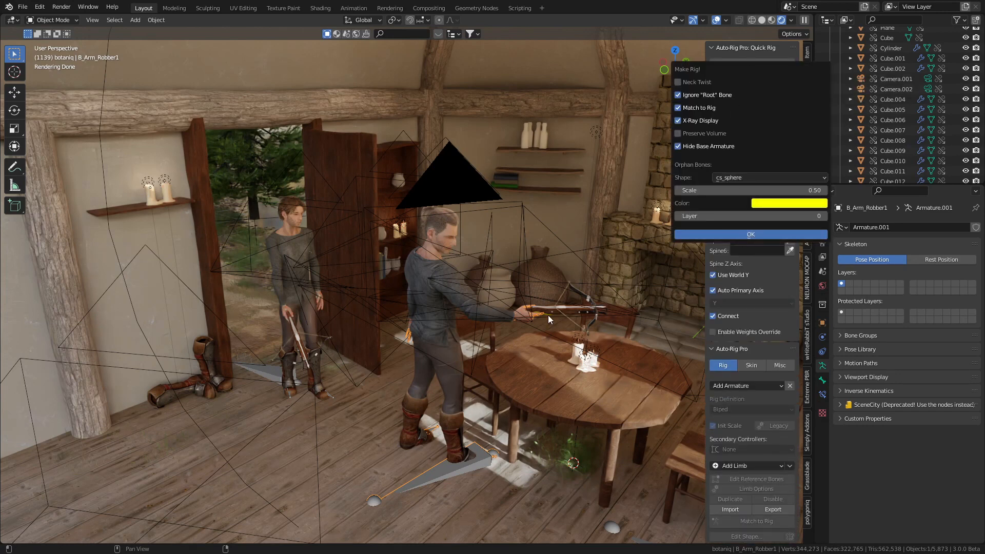
{"action": "left_click", "coordinate": [750, 234]}
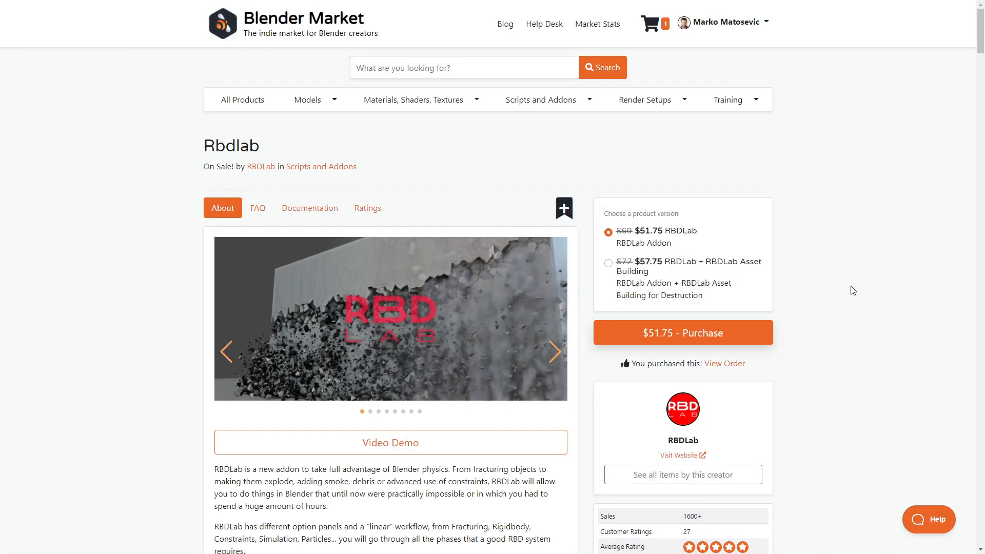
Scroll through the RBDLab page's features and version changelog.
{"action": "scroll", "scroll_direction": "down", "scroll_amount": 3}
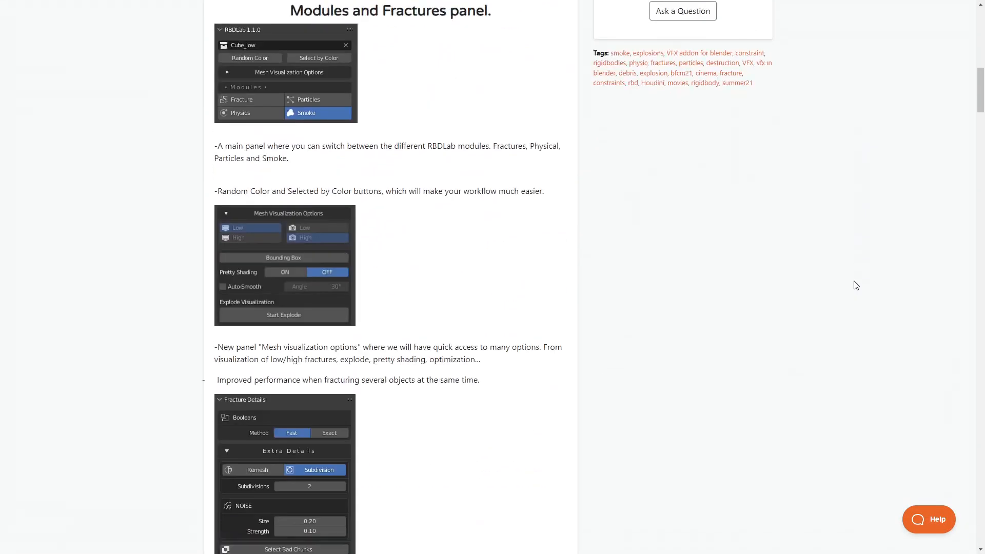
{"action": "scroll", "scroll_direction": "down", "scroll_amount": 3}
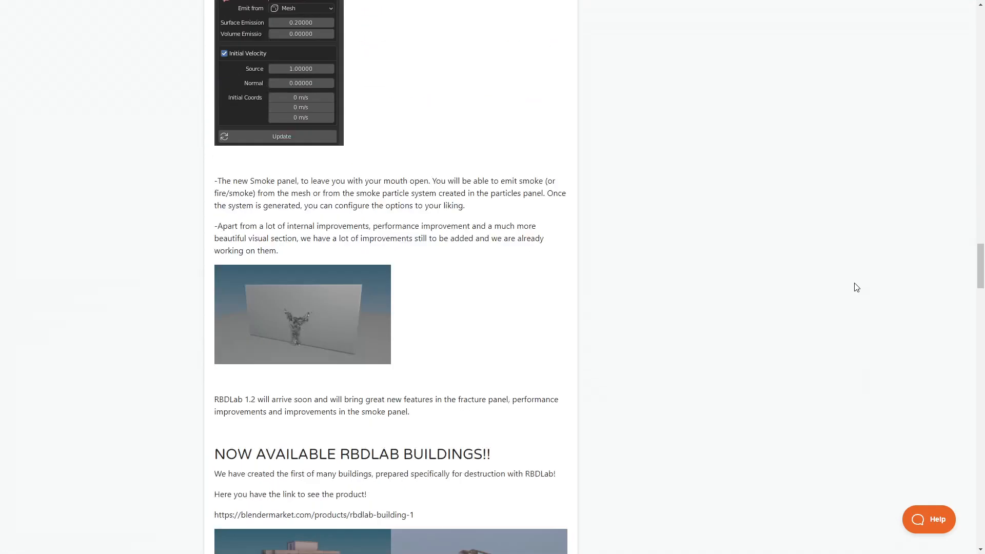
{"action": "scroll", "scroll_direction": "down", "scroll_amount": 3}
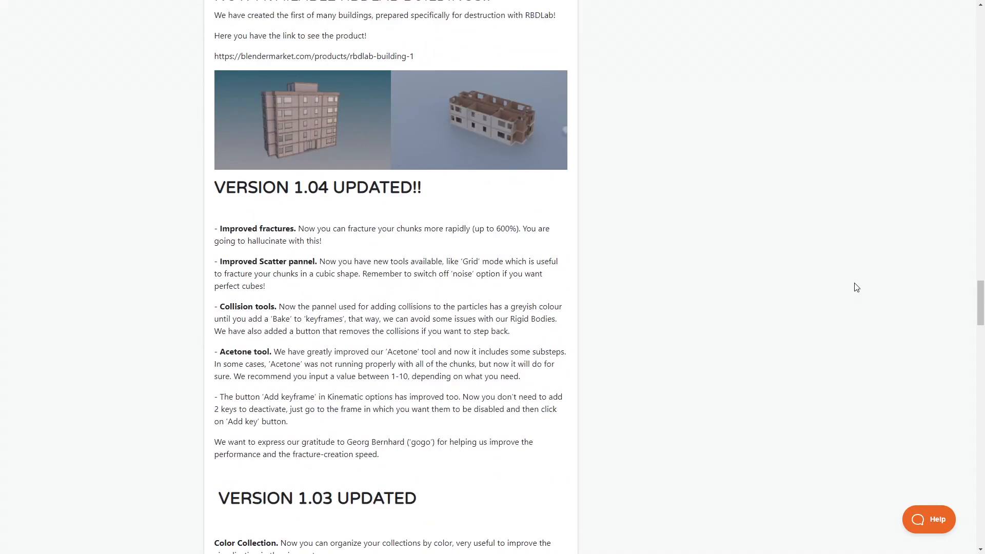
{"action": "scroll", "scroll_direction": "down", "scroll_amount": 3}
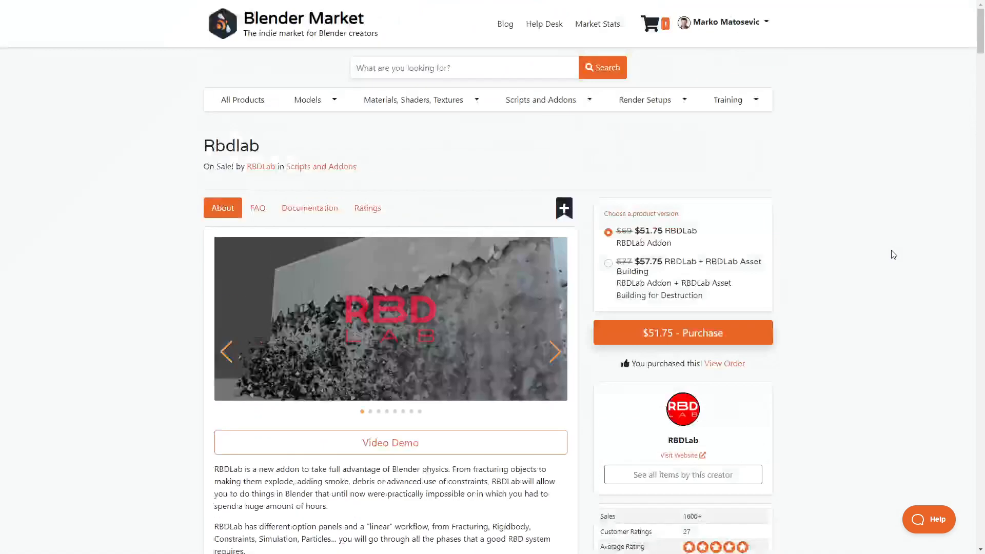
{"action": "scroll", "scroll_direction": "down", "scroll_amount": 3}
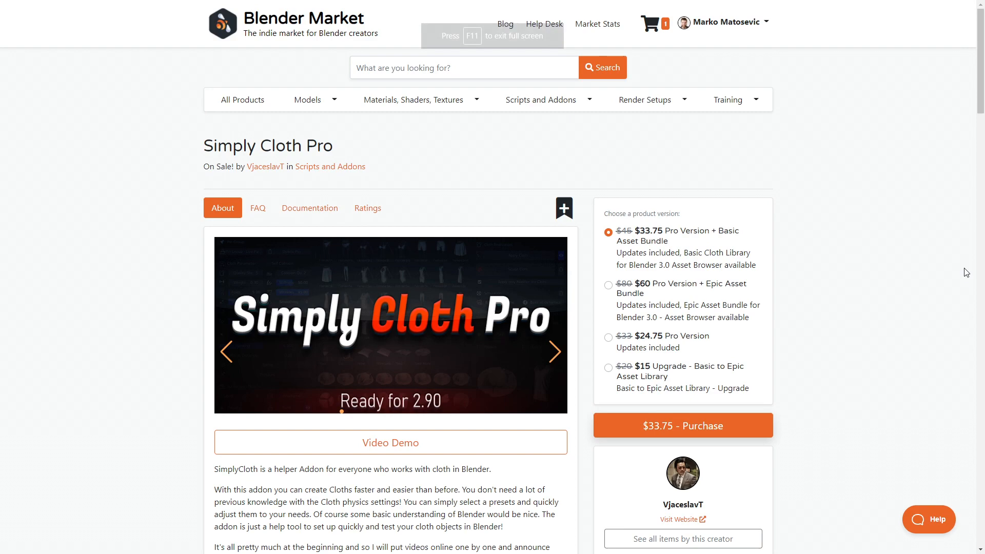
Scroll down and back up the Simply Cloth Pro product page.
{"action": "scroll", "scroll_direction": "down", "scroll_amount": 3}
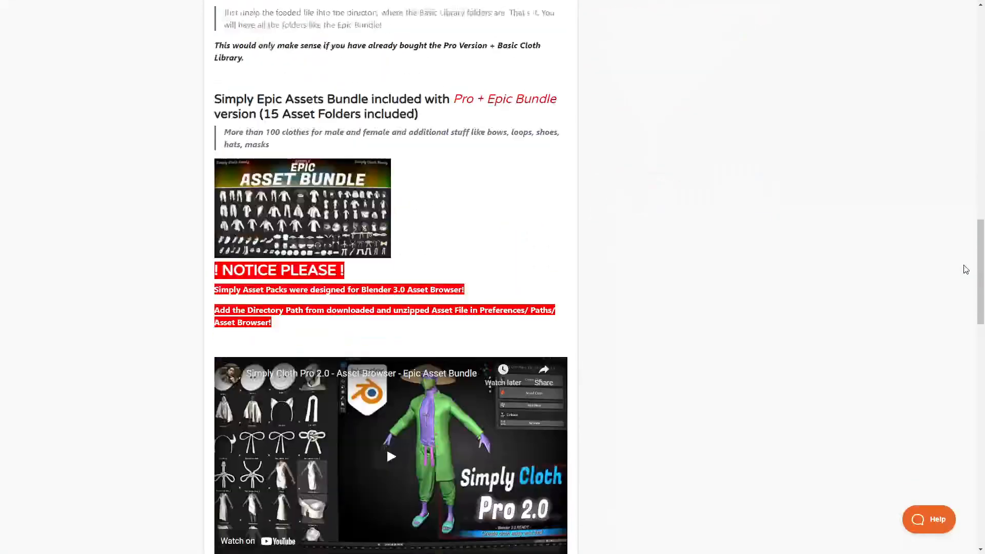
{"action": "scroll", "scroll_direction": "down", "scroll_amount": 3}
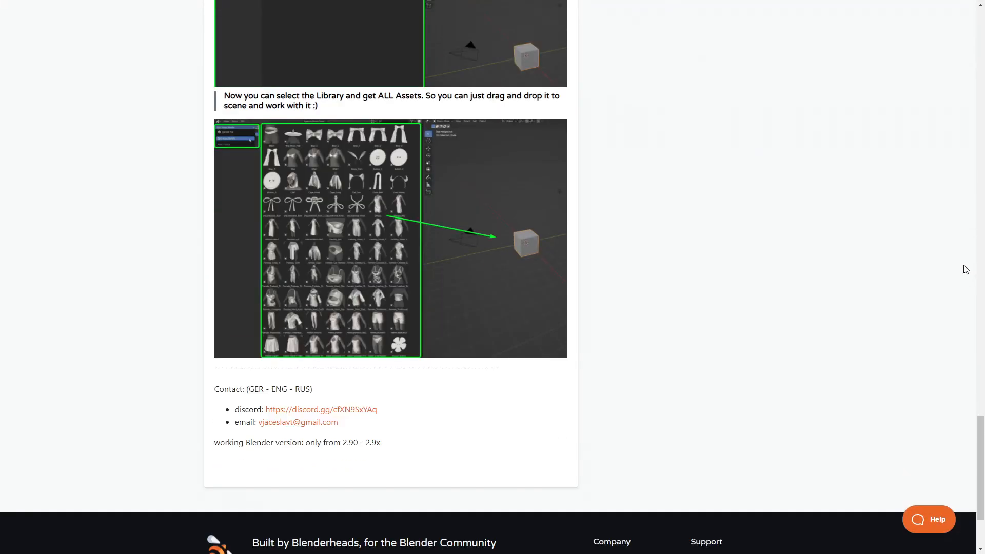
{"action": "scroll", "scroll_direction": "up", "scroll_amount": 3}
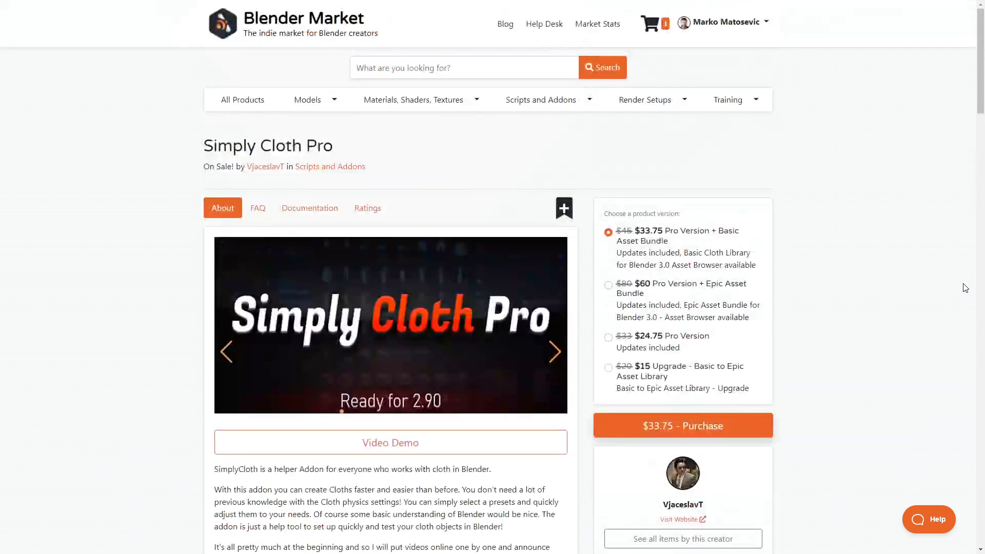
Advance the Simply Cloth Pro preview gallery through three images.
{"action": "left_click", "coordinate": [553, 351]}
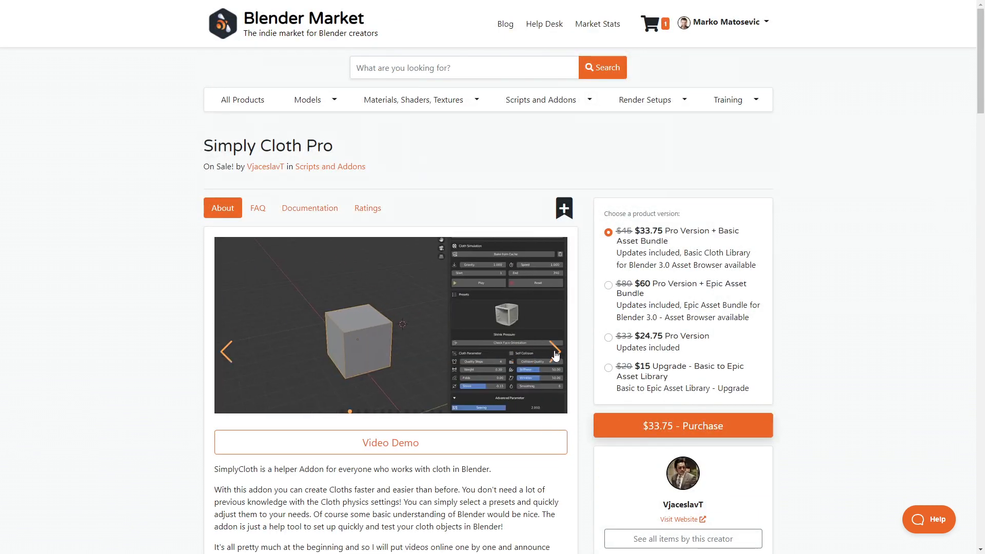
{"action": "left_click", "coordinate": [554, 350]}
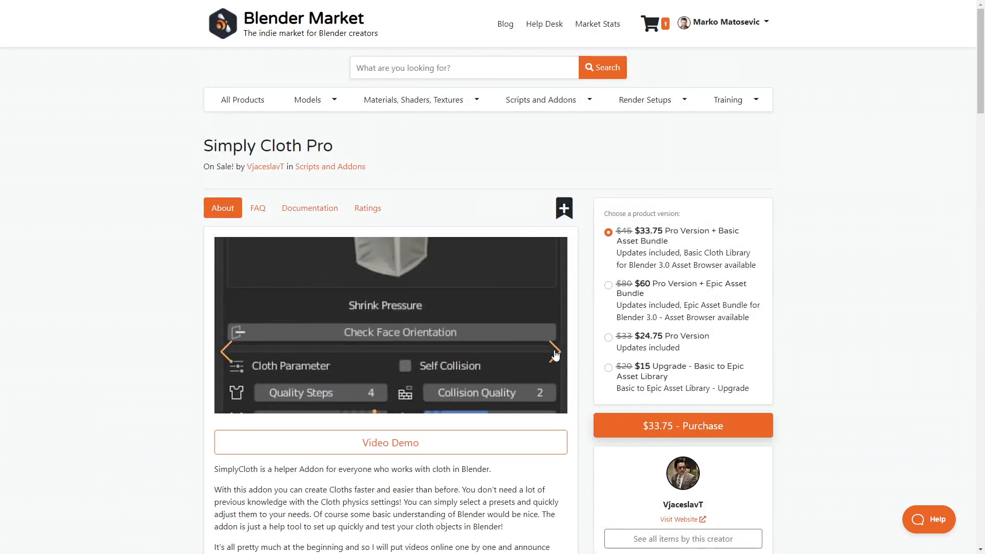
{"action": "left_click", "coordinate": [552, 351]}
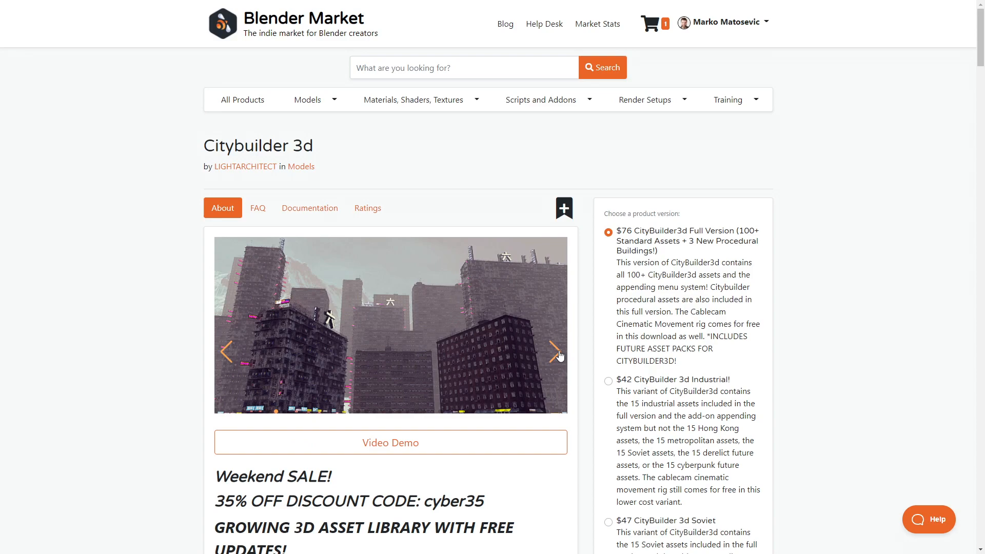
Scroll the Citybuilder 3d page, then Random Flow's page down to its Features.
{"action": "scroll", "scroll_direction": "down", "scroll_amount": 3}
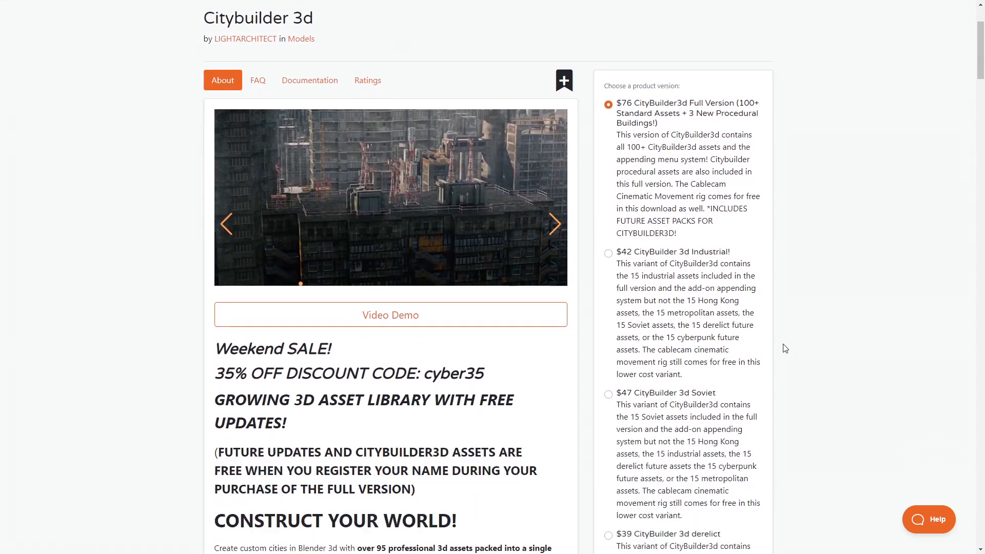
{"action": "scroll", "scroll_direction": "down", "scroll_amount": 3}
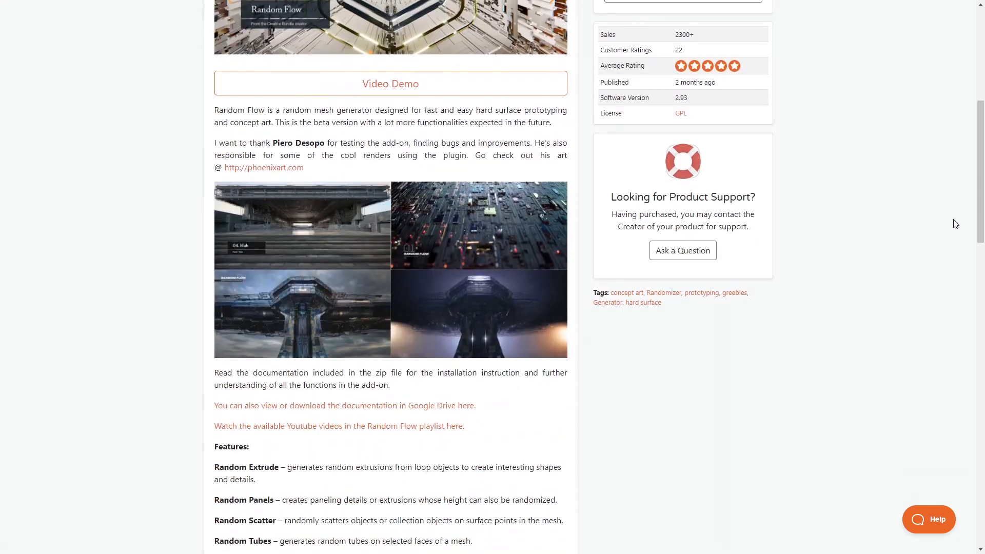
{"action": "scroll", "scroll_direction": "down", "scroll_amount": 3}
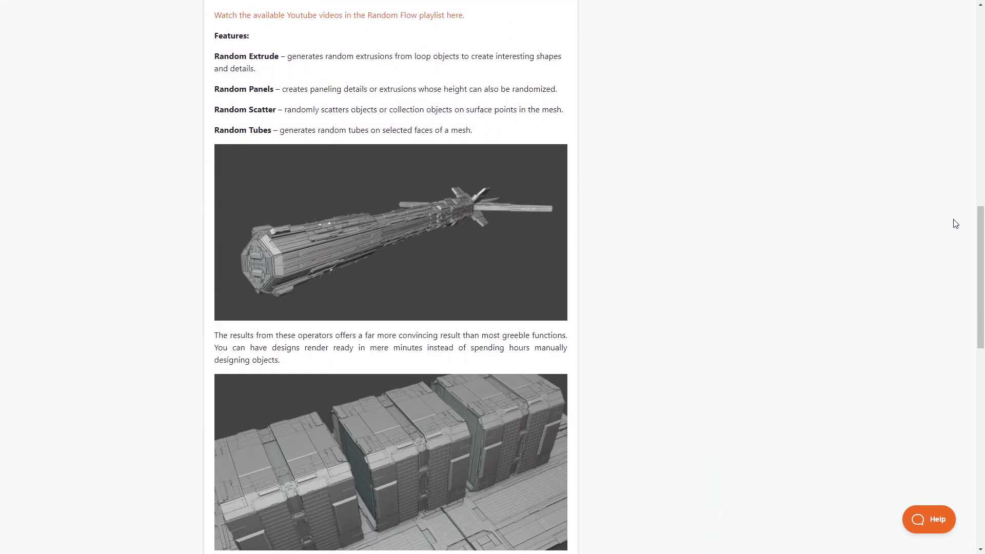
{"action": "scroll", "scroll_direction": "down", "scroll_amount": 3}
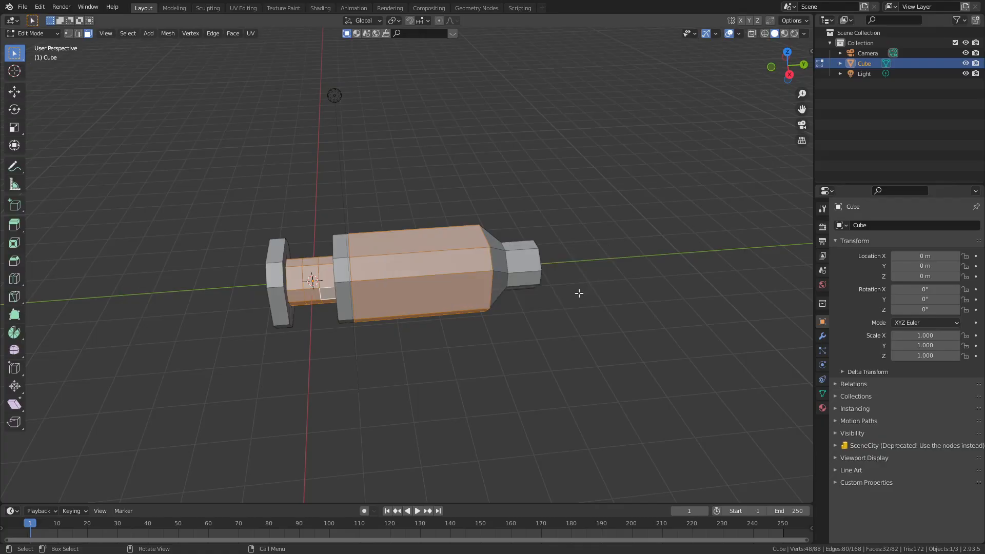
Switch to Object Mode and apply Random Flow's Random Panels to the mesh.
{"action": "key", "text": "Tab"}
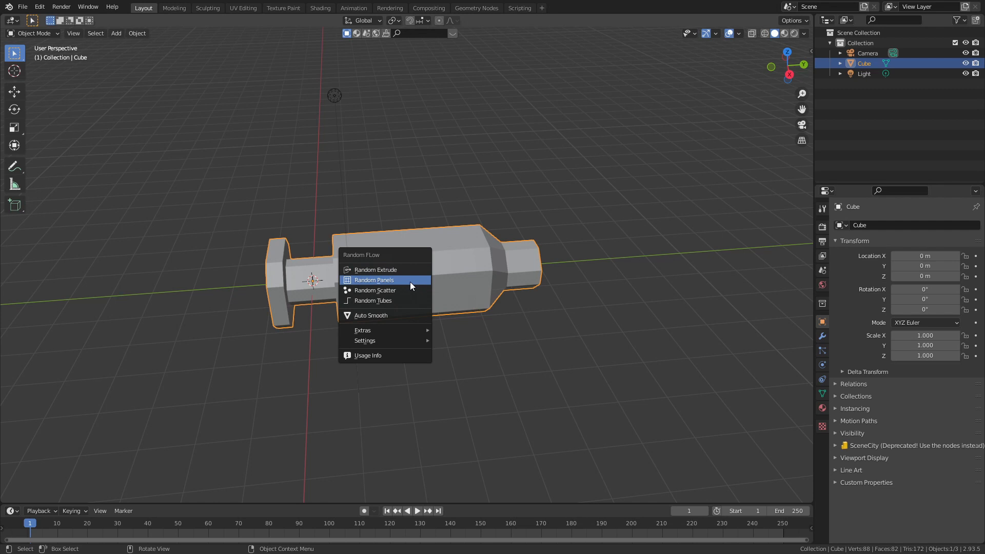
{"action": "left_click", "coordinate": [374, 280]}
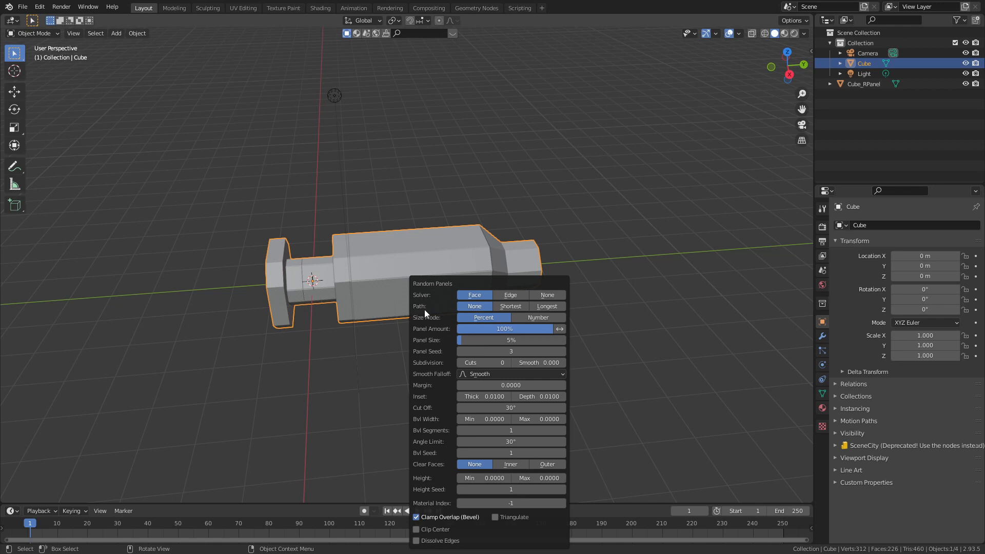
{"action": "mouse_move", "coordinate": [522, 394]}
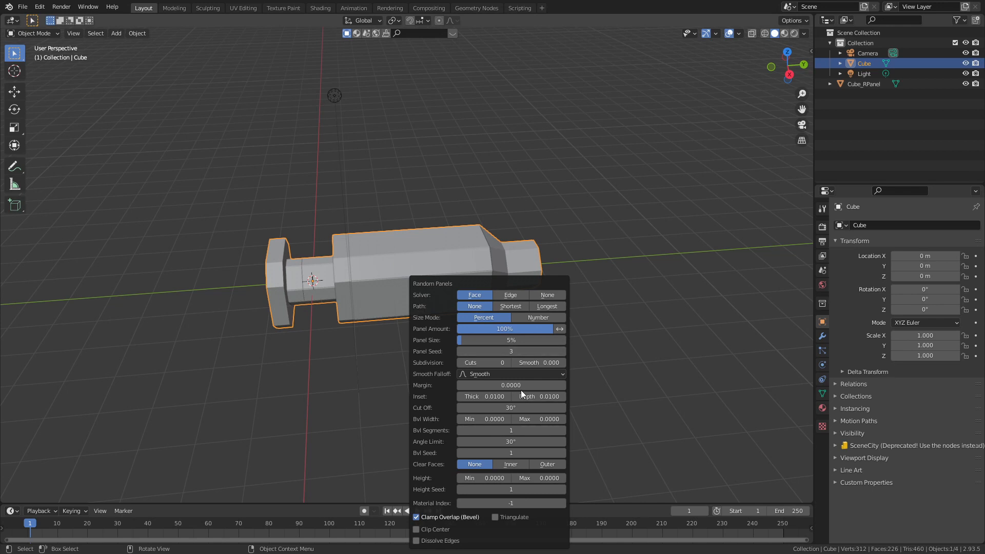
{"action": "left_click", "coordinate": [502, 362]}
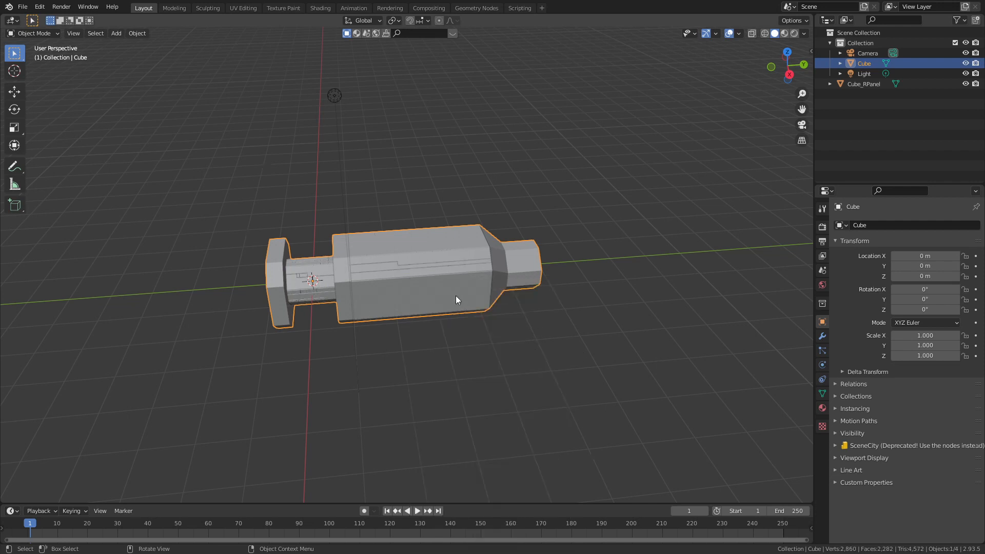
{"action": "key", "text": "Tab"}
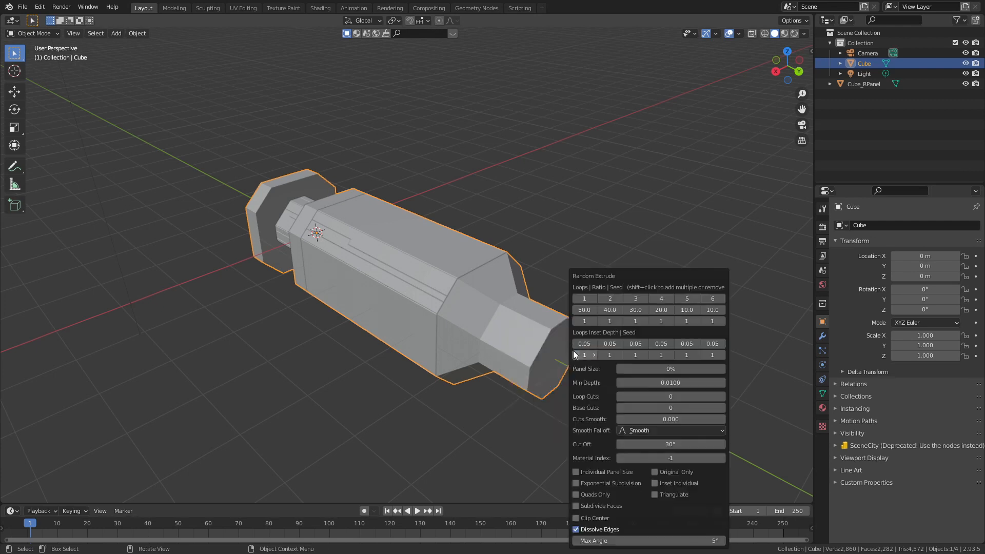
Add random loop extrusions to the syringe mesh, then scroll Blender Guppy's creator page.
{"action": "left_click", "coordinate": [635, 299]}
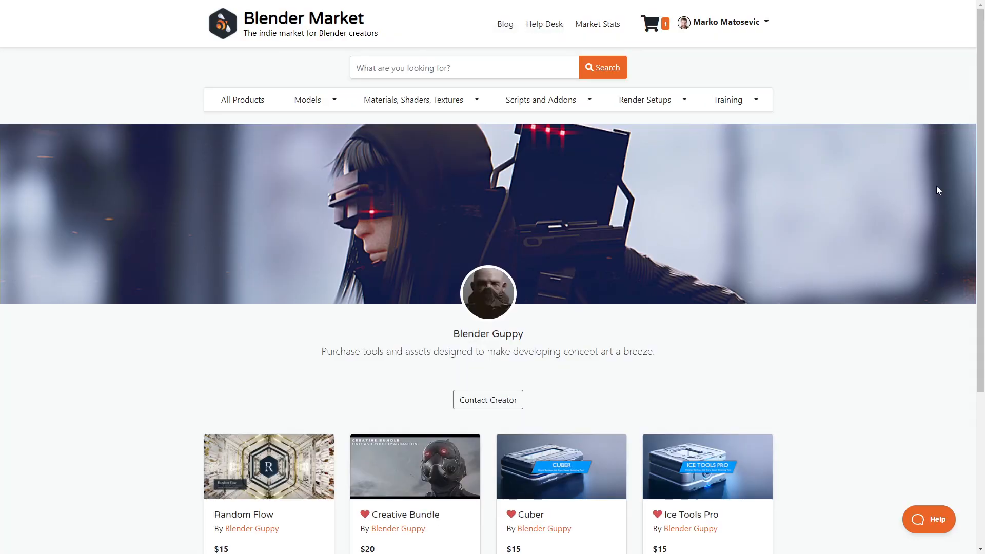
{"action": "scroll", "scroll_direction": "down", "scroll_amount": 3}
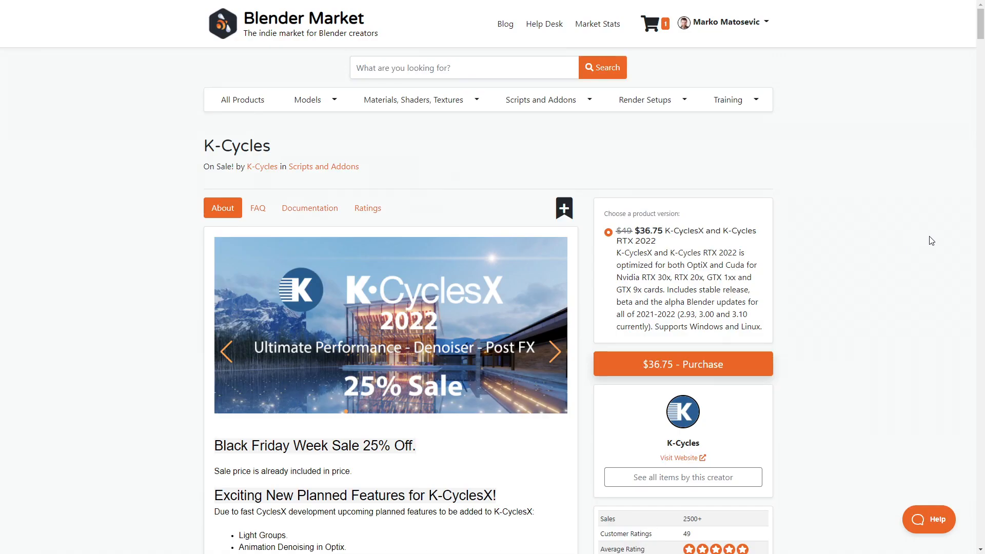
Make the browser full screen on the K-Cycles product page with F11.
{"action": "key", "text": "F11"}
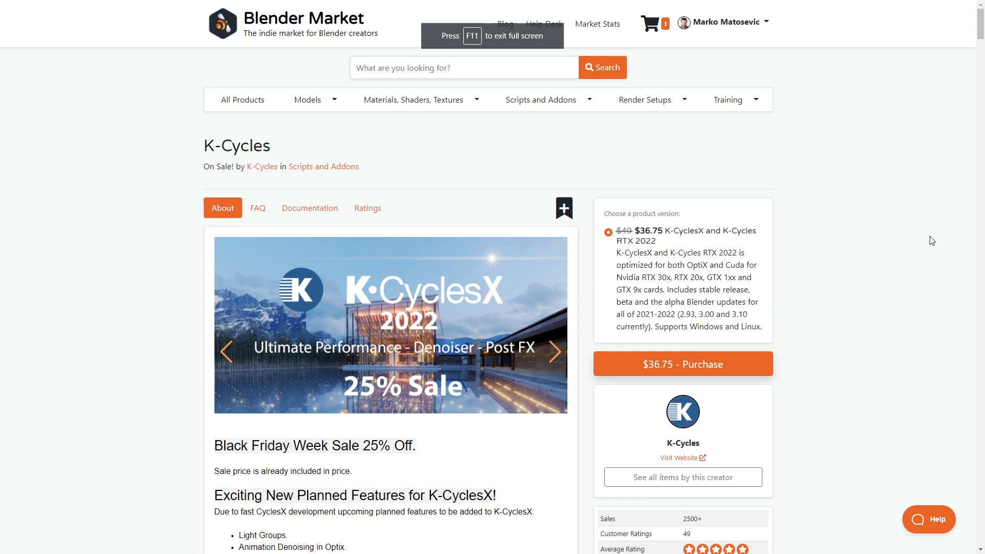
{"action": "mouse_move", "coordinate": [938, 240]}
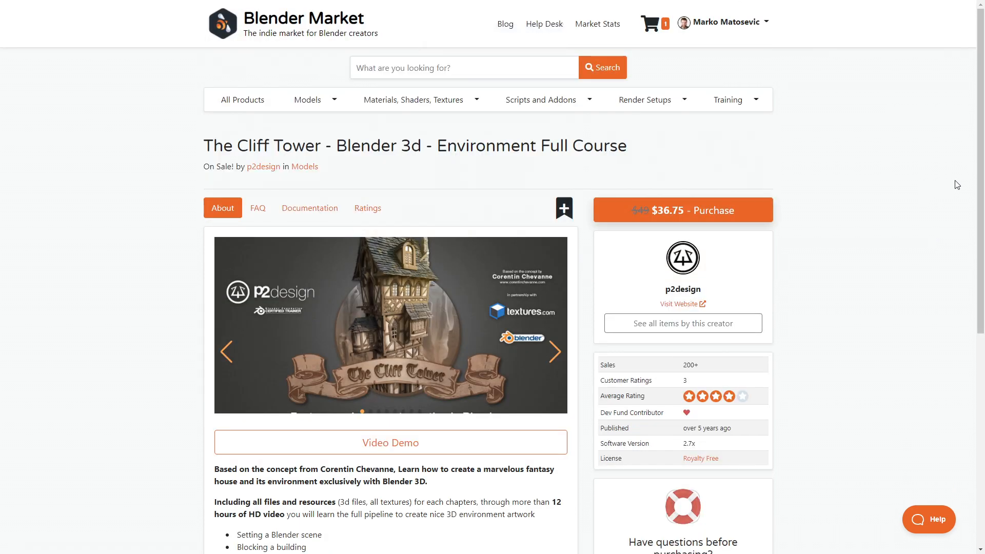
Scroll The Cliff Tower course page and advance its preview gallery three images.
{"action": "scroll", "scroll_direction": "down", "scroll_amount": 3}
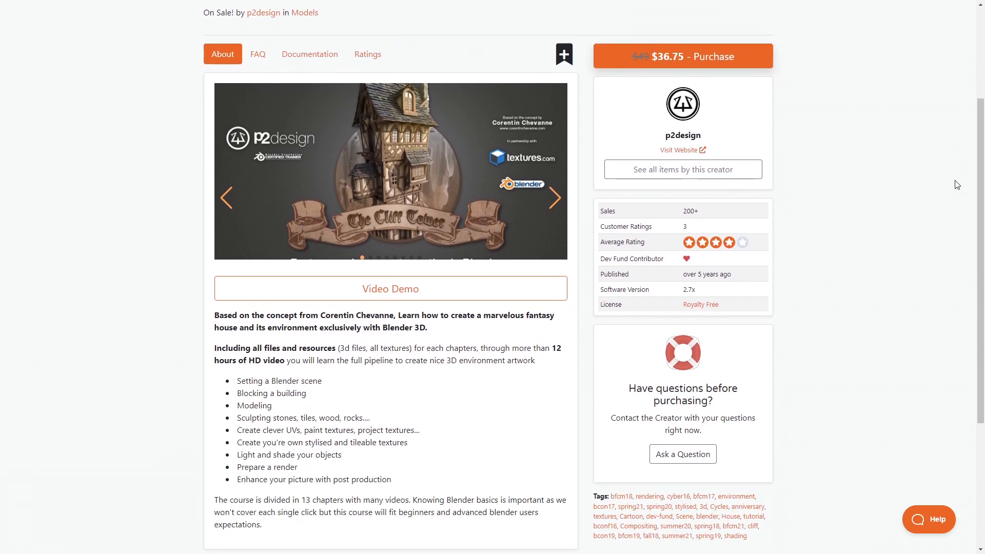
{"action": "left_click", "coordinate": [555, 198]}
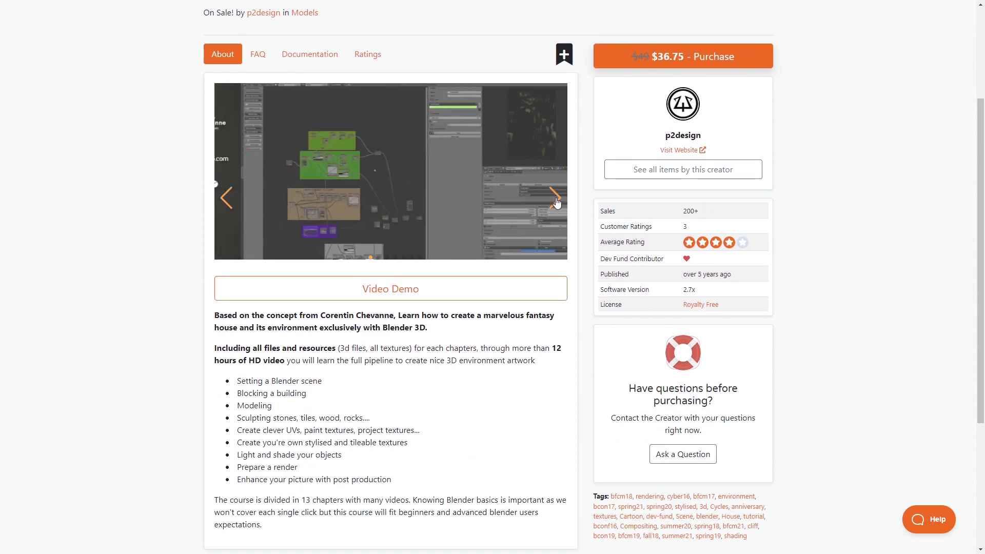
{"action": "left_click", "coordinate": [551, 196]}
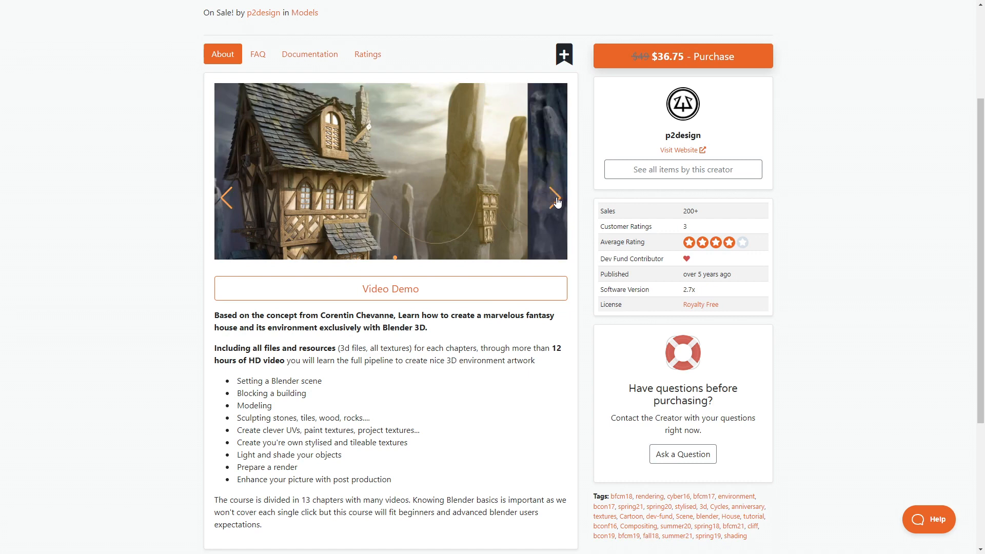
{"action": "left_click", "coordinate": [556, 197]}
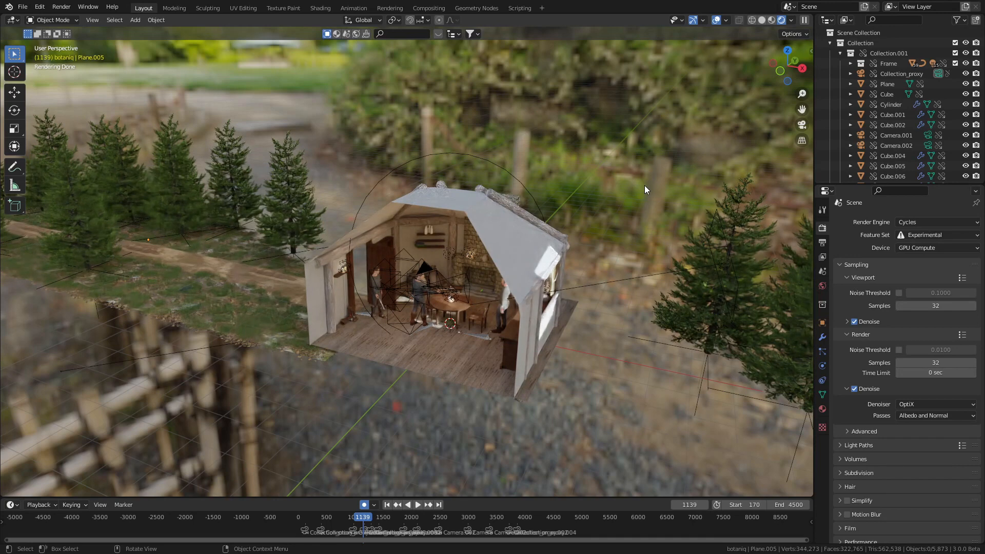
{"action": "mouse_move", "coordinate": [605, 199]}
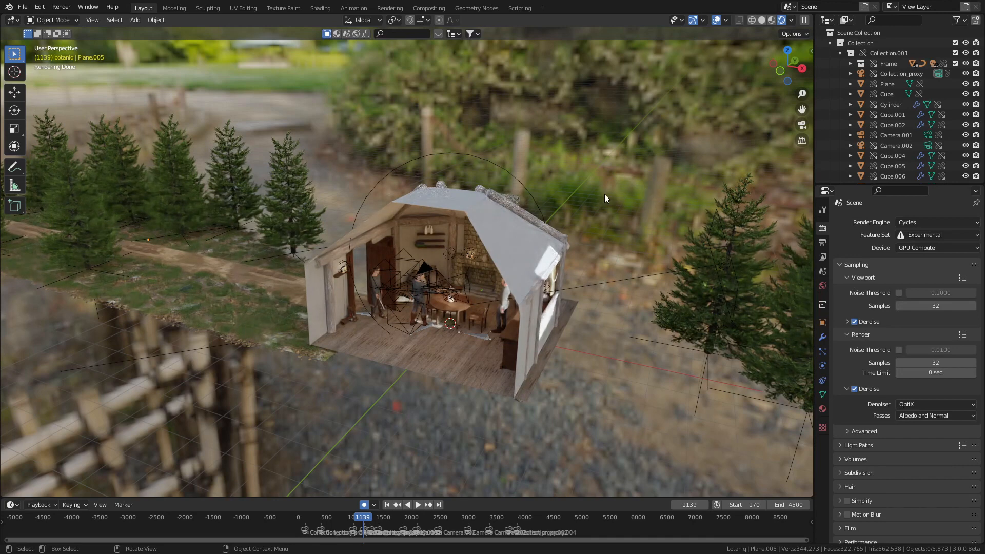
{"action": "mouse_move", "coordinate": [563, 196]}
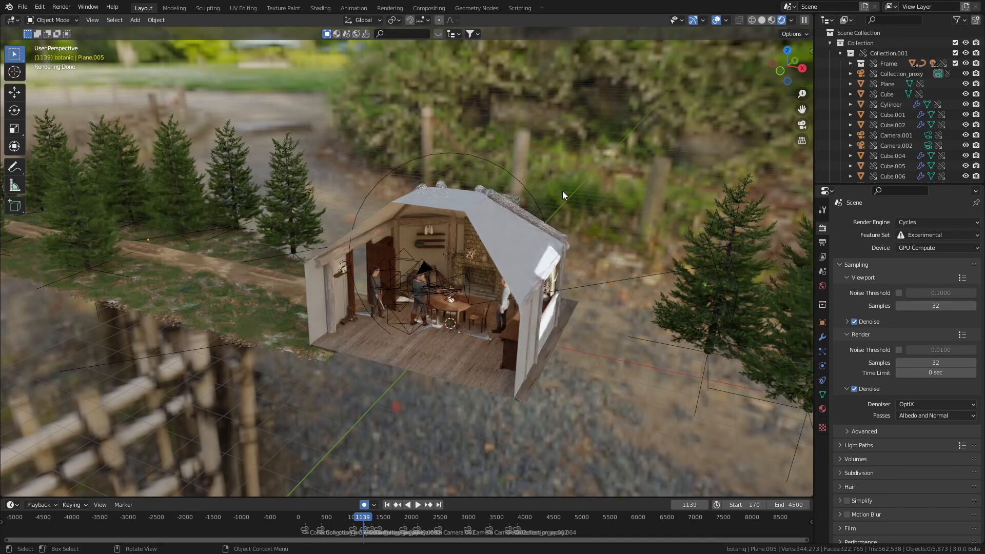